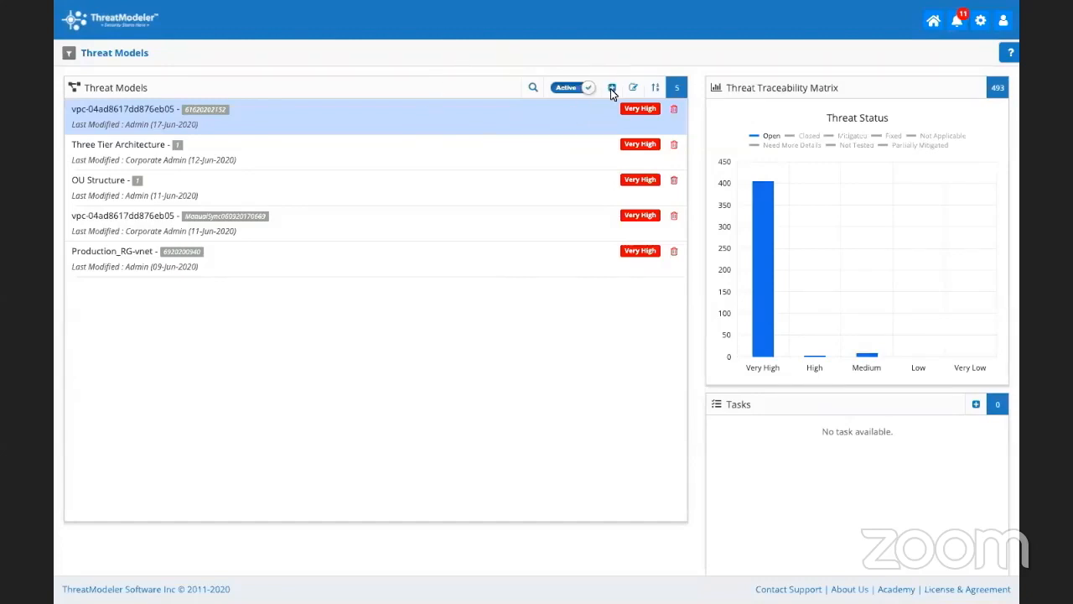
Start a new threat model named 'E-Commerce Web Application', version 1, type Web Application.
{"action": "left_click", "coordinate": [612, 87]}
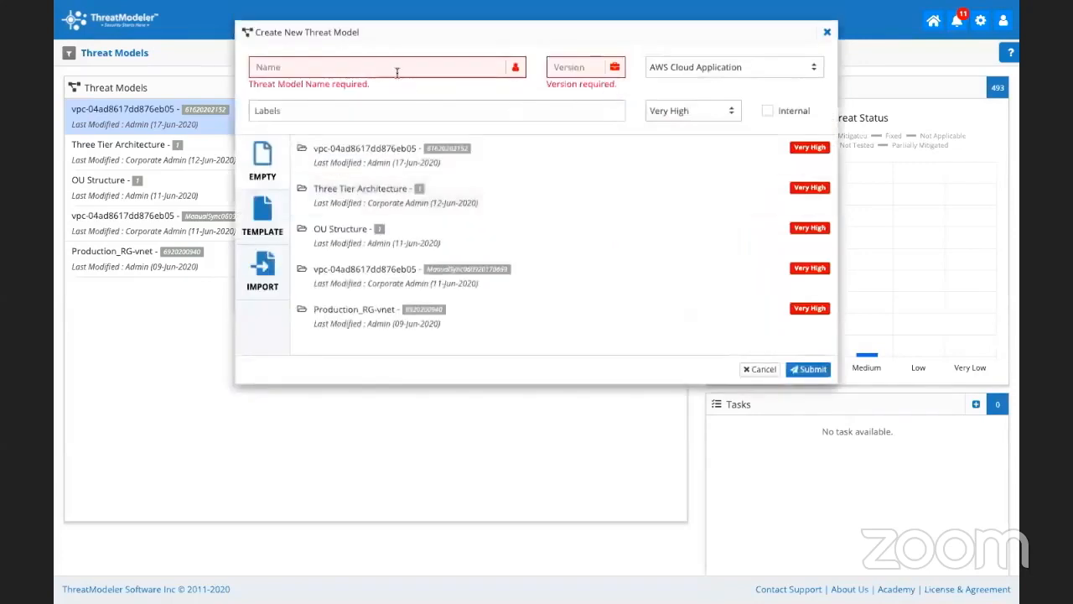
{"action": "left_click", "coordinate": [382, 67]}
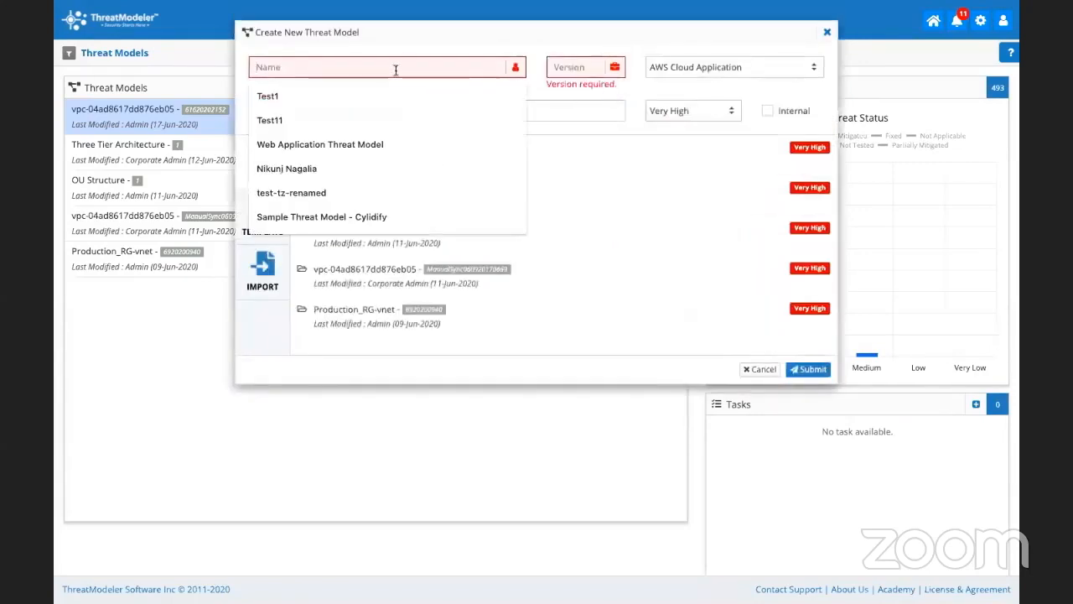
{"action": "type", "text": "E-Commerce Web Application"}
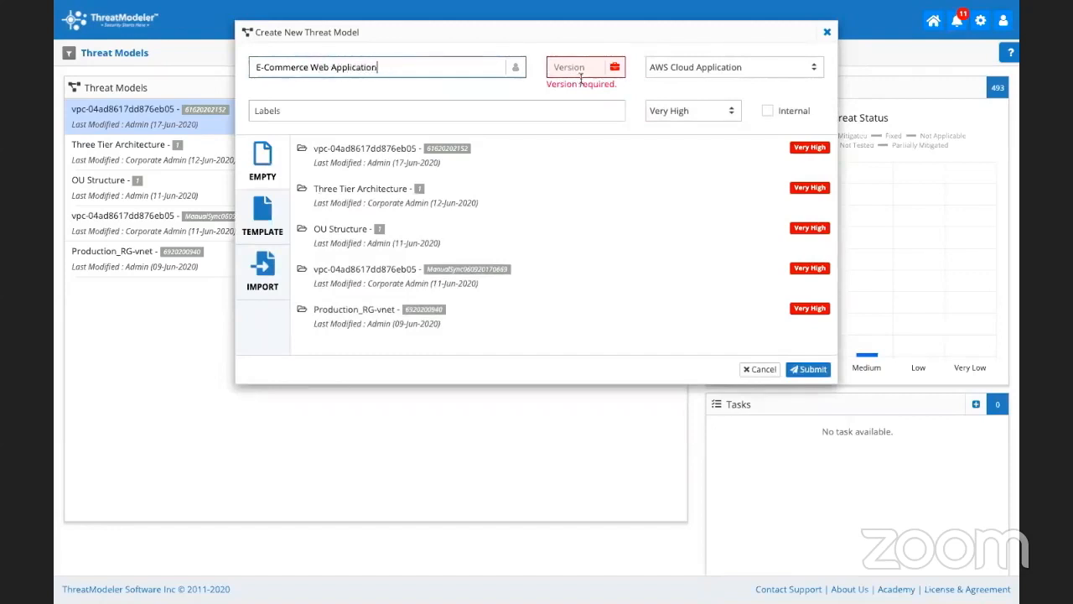
{"action": "left_click", "coordinate": [733, 66]}
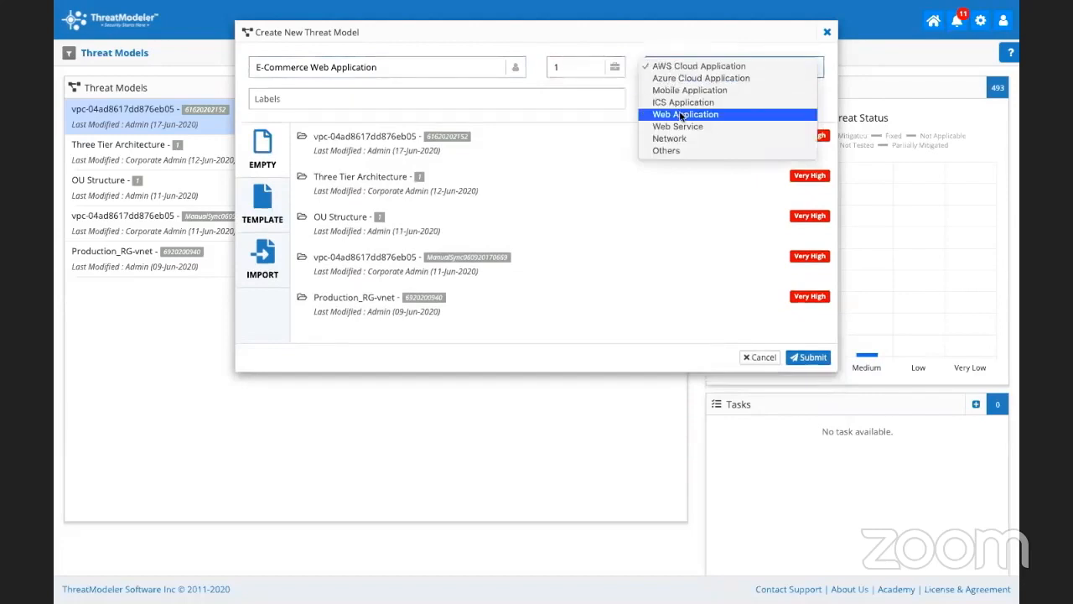
{"action": "left_click", "coordinate": [685, 113]}
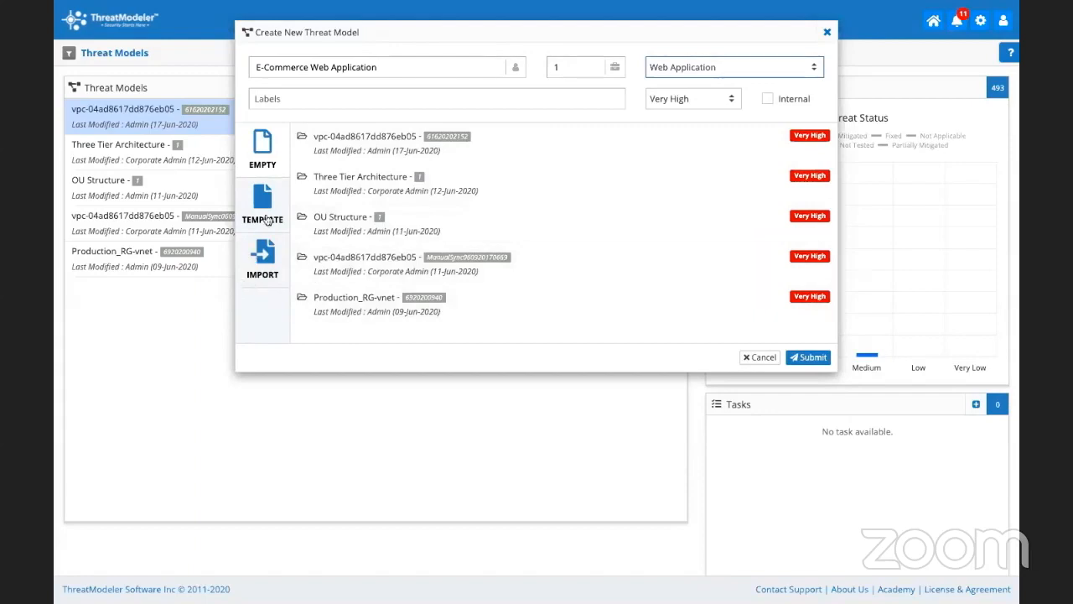
Search templates for 'aut' and submit the model using the Authentication template.
{"action": "left_click", "coordinate": [263, 205]}
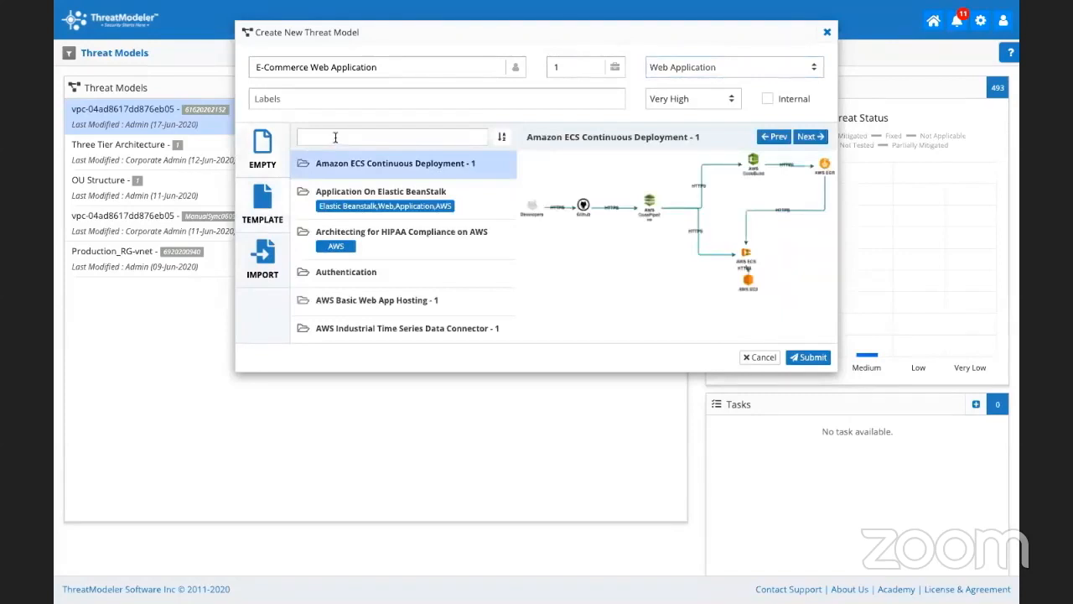
{"action": "type", "text": "authentication"}
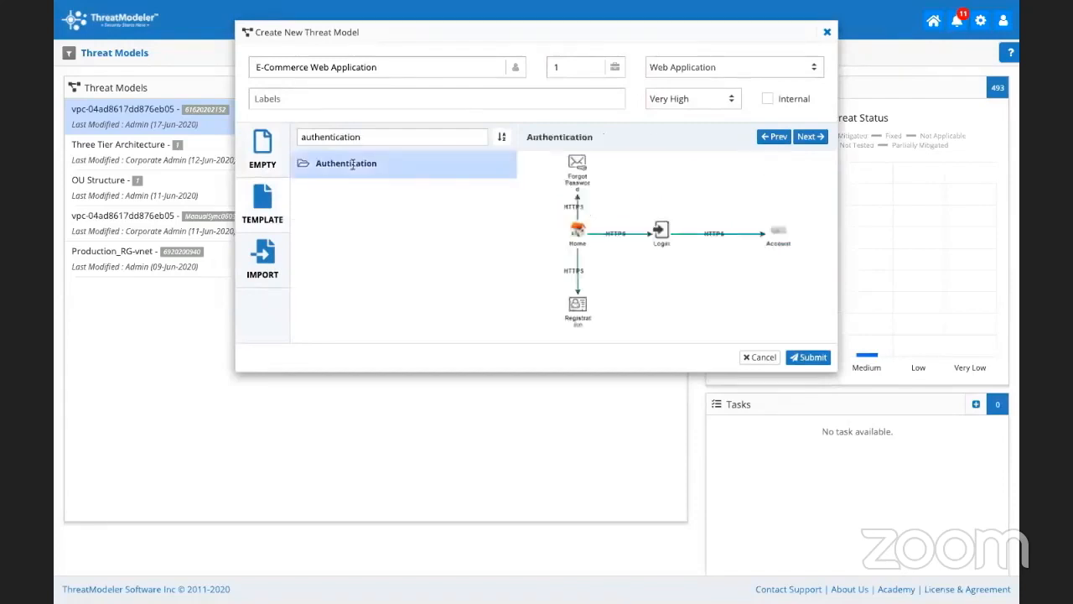
{"action": "mouse_move", "coordinate": [717, 282]}
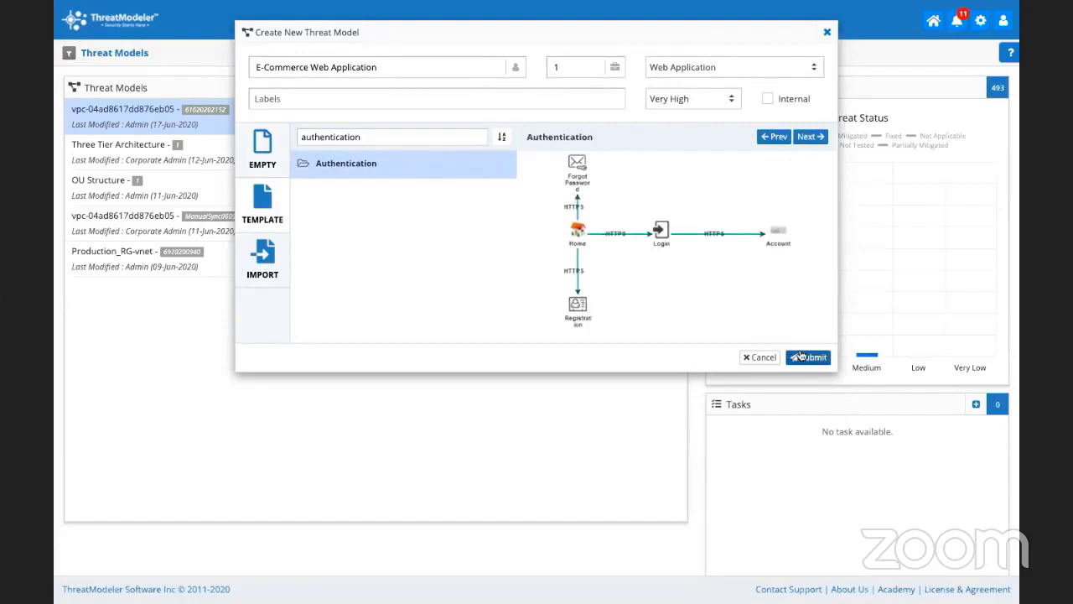
{"action": "left_click", "coordinate": [808, 356]}
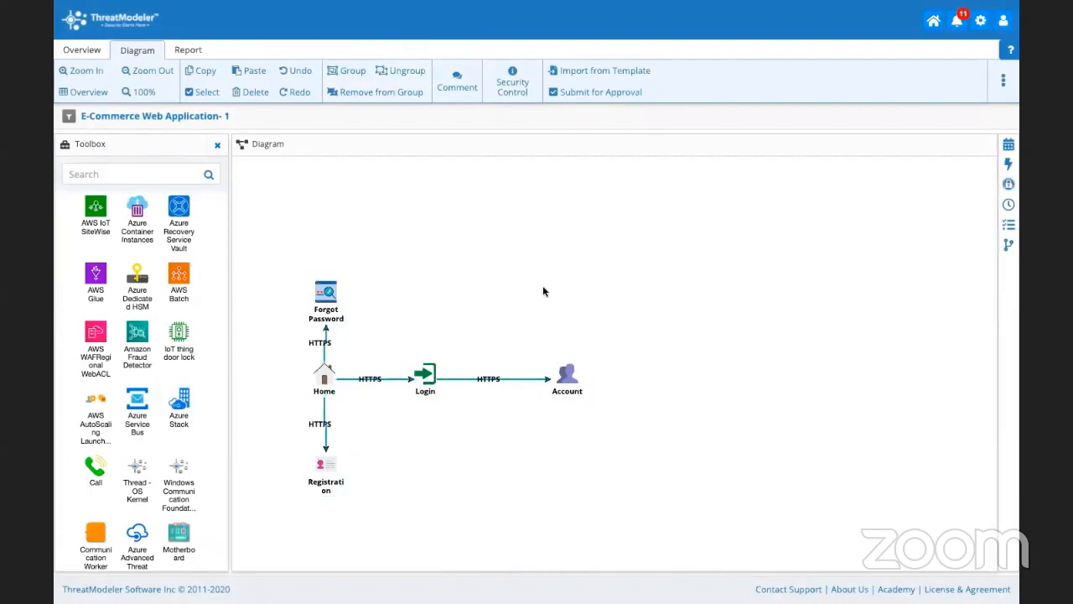
Add Product and Checkout nodes right of Account and connect Account to Product.
{"action": "left_click_drag", "start_coordinate": [326, 302], "coordinate": [356, 233]}
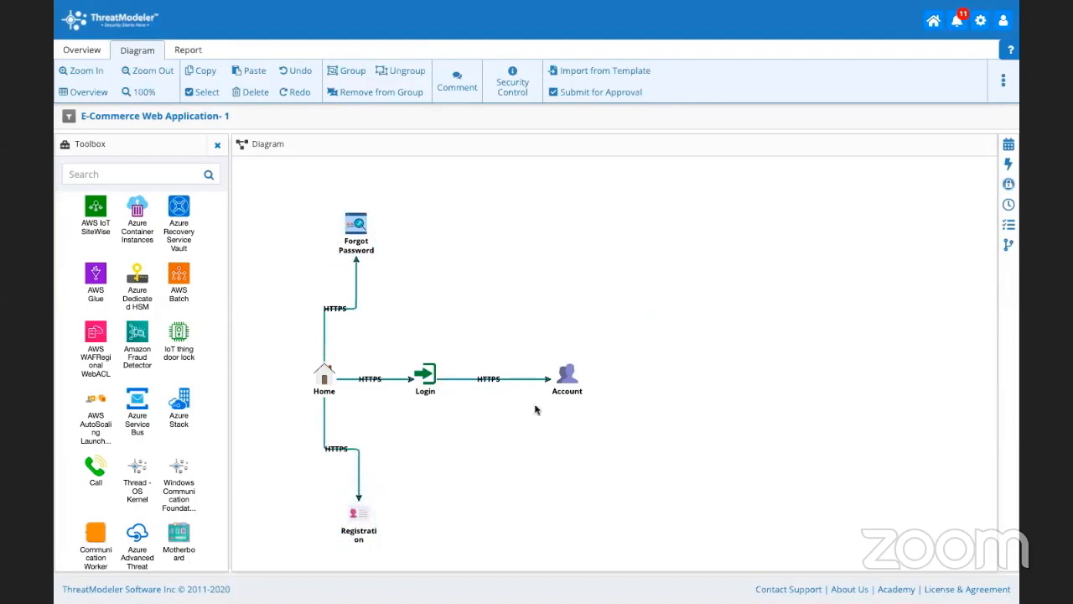
{"action": "mouse_move", "coordinate": [324, 376]}
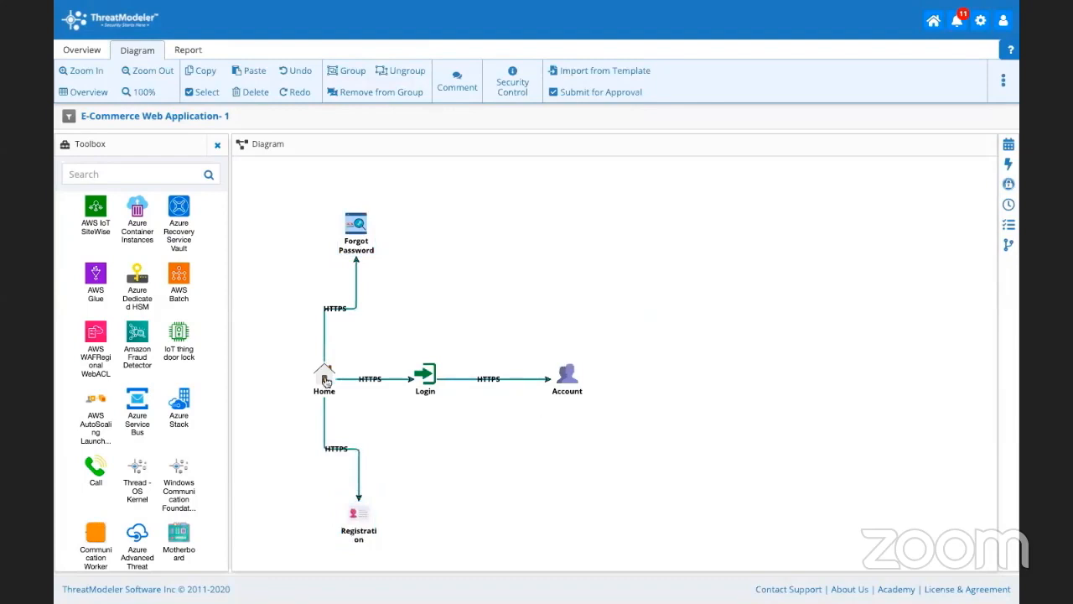
{"action": "mouse_move", "coordinate": [355, 243]}
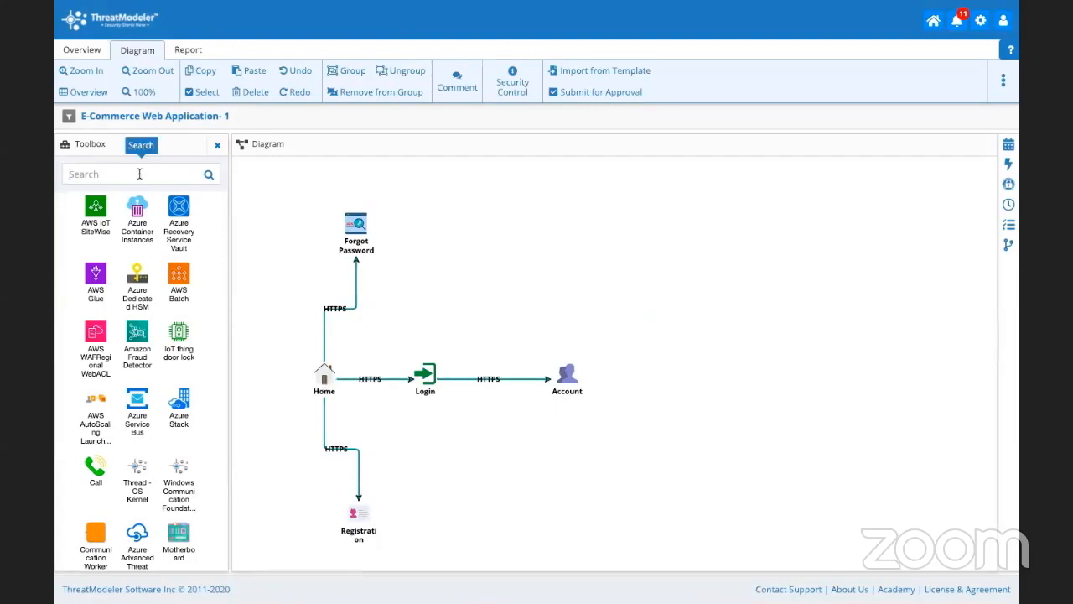
{"action": "type", "text": "produ"}
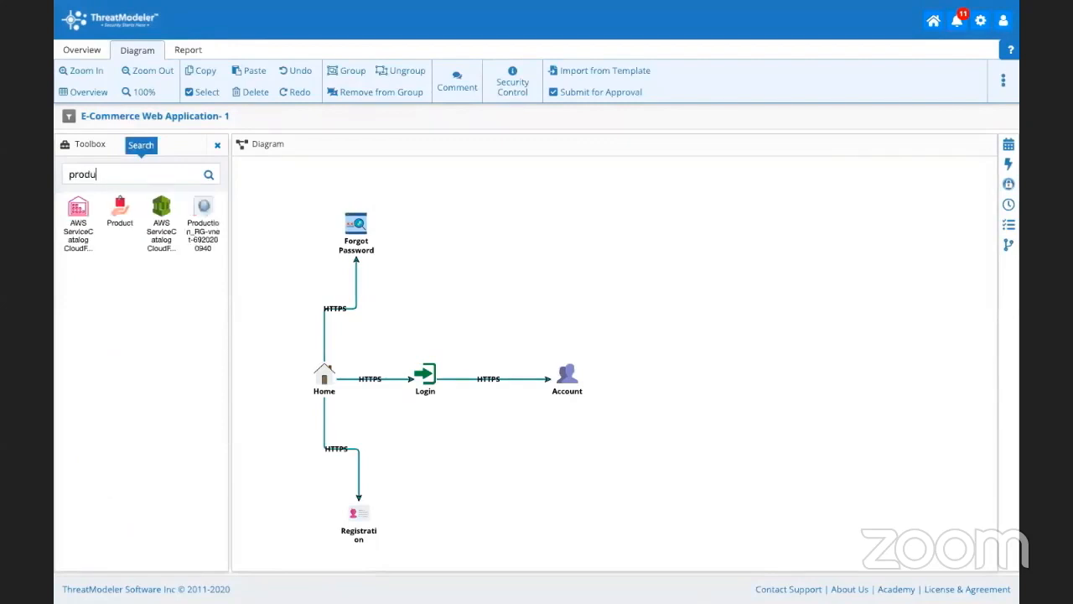
{"action": "left_click_drag", "start_coordinate": [119, 211], "coordinate": [634, 344]}
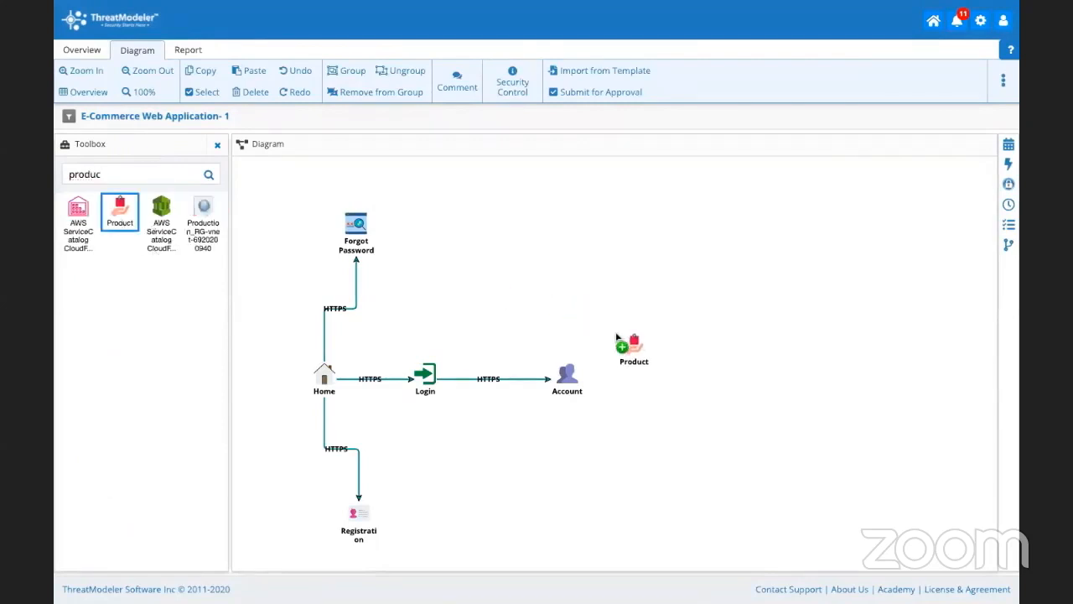
{"action": "left_click_drag", "start_coordinate": [633, 348], "coordinate": [665, 375]}
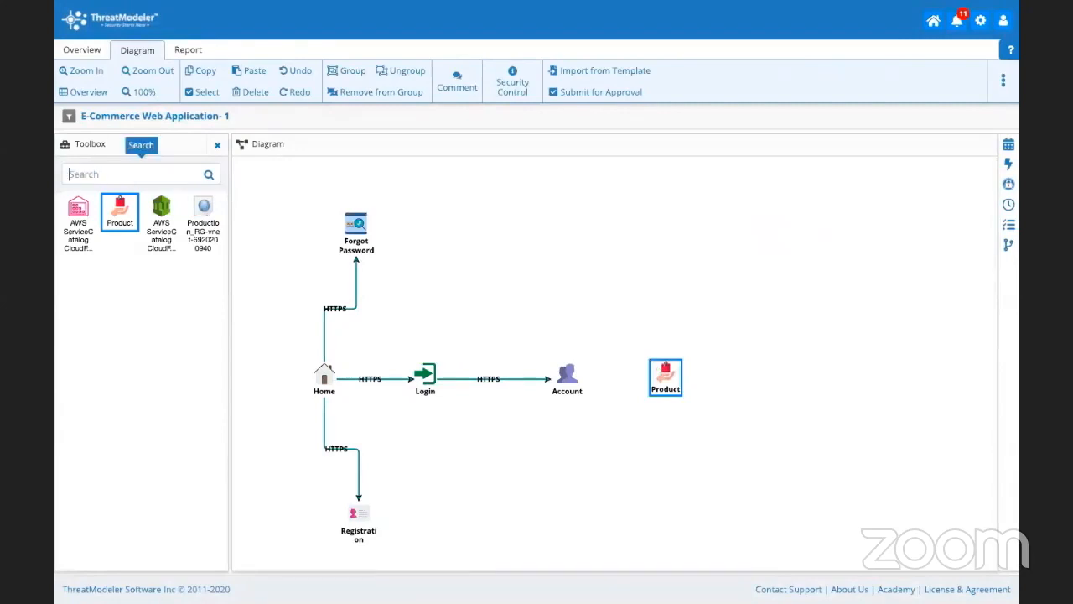
{"action": "type", "text": "check"}
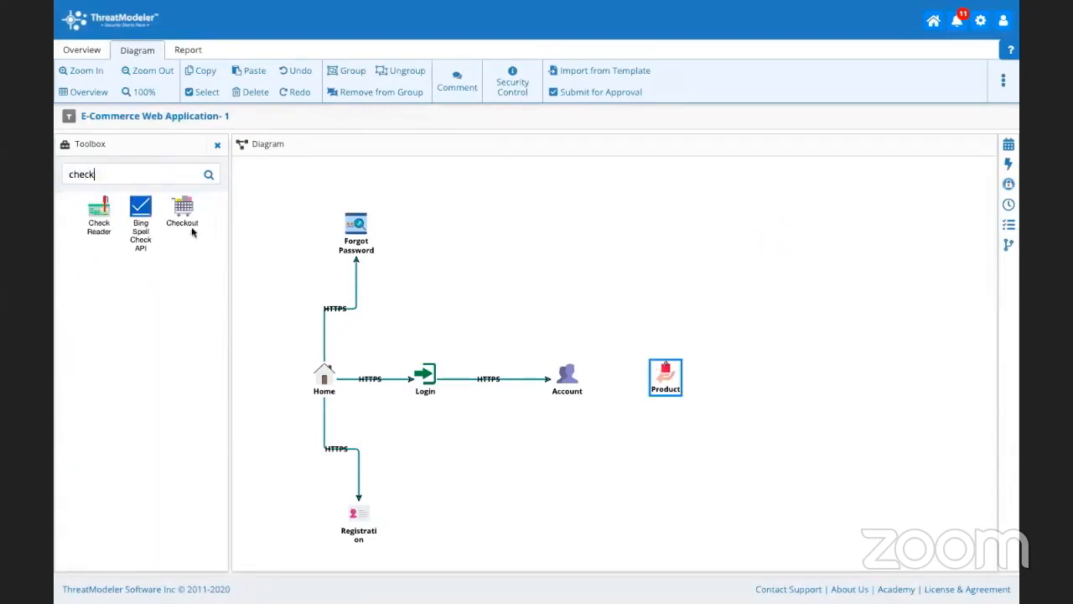
{"action": "left_click_drag", "start_coordinate": [182, 212], "coordinate": [809, 373]}
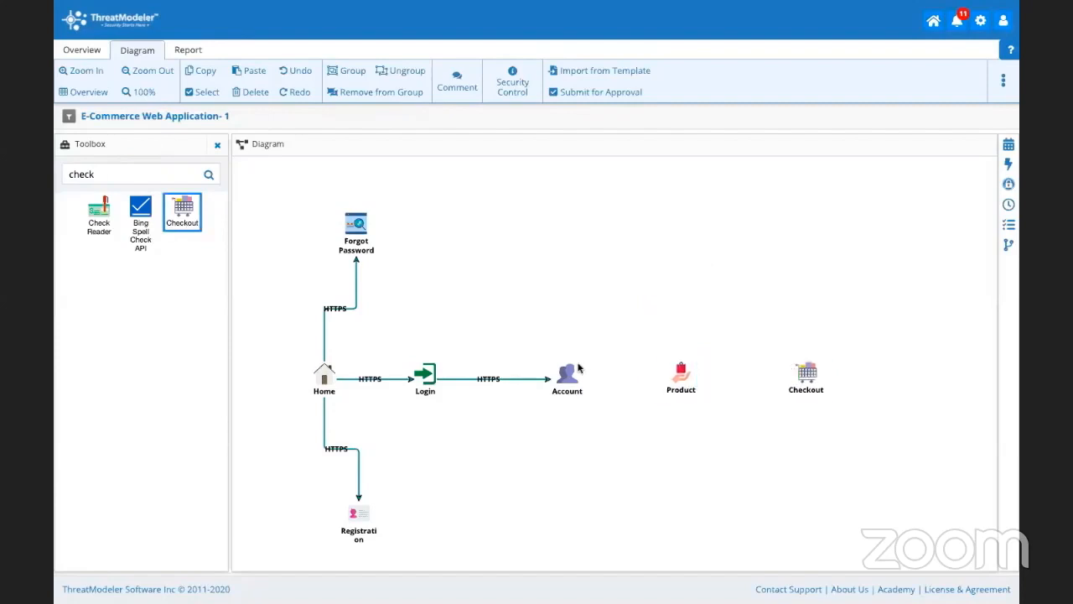
{"action": "left_click_drag", "start_coordinate": [566, 373], "coordinate": [681, 373]}
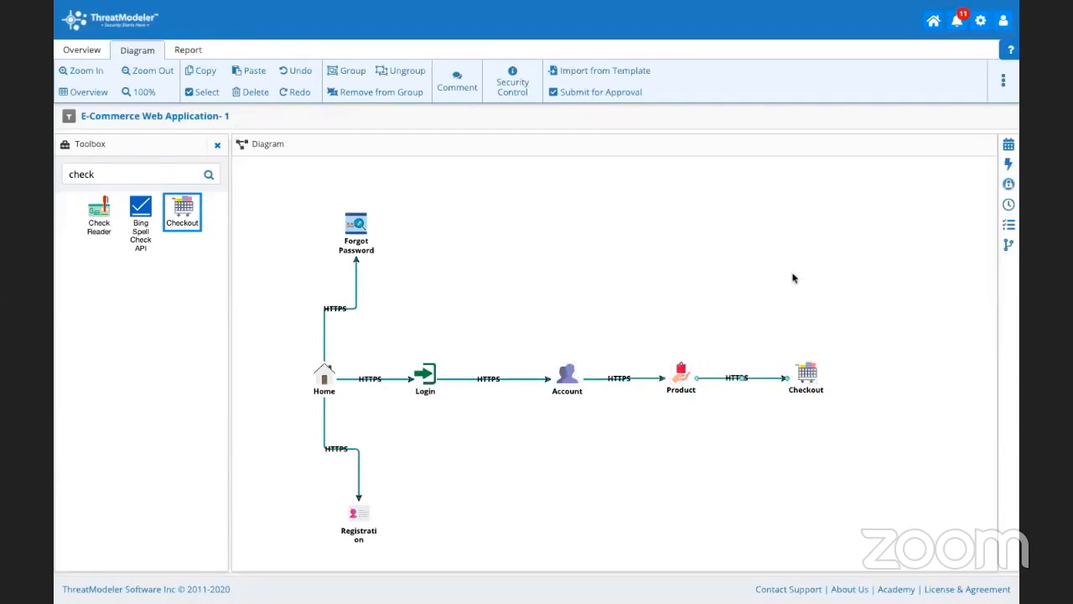
{"action": "mouse_move", "coordinate": [717, 297]}
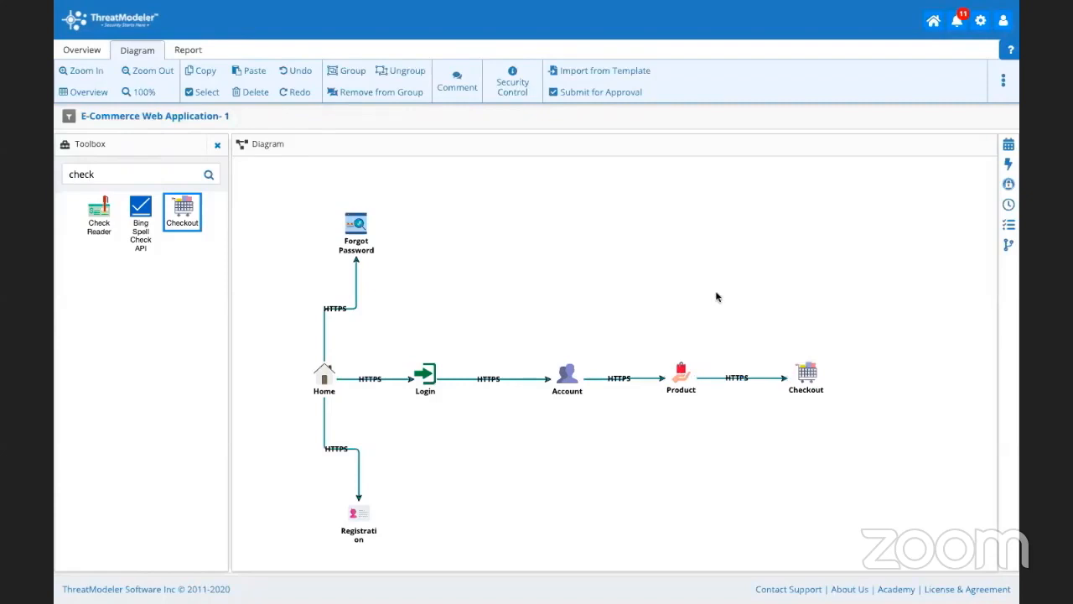
{"action": "mouse_move", "coordinate": [1008, 163]}
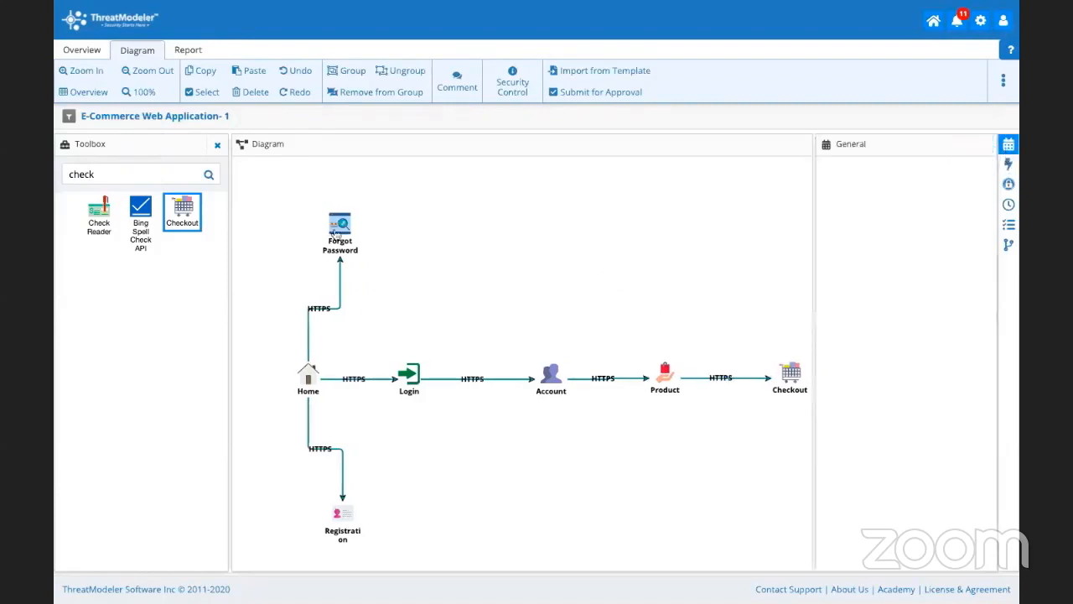
Add a Form widget with a Database backend to the Forgot Password node.
{"action": "left_click", "coordinate": [340, 230]}
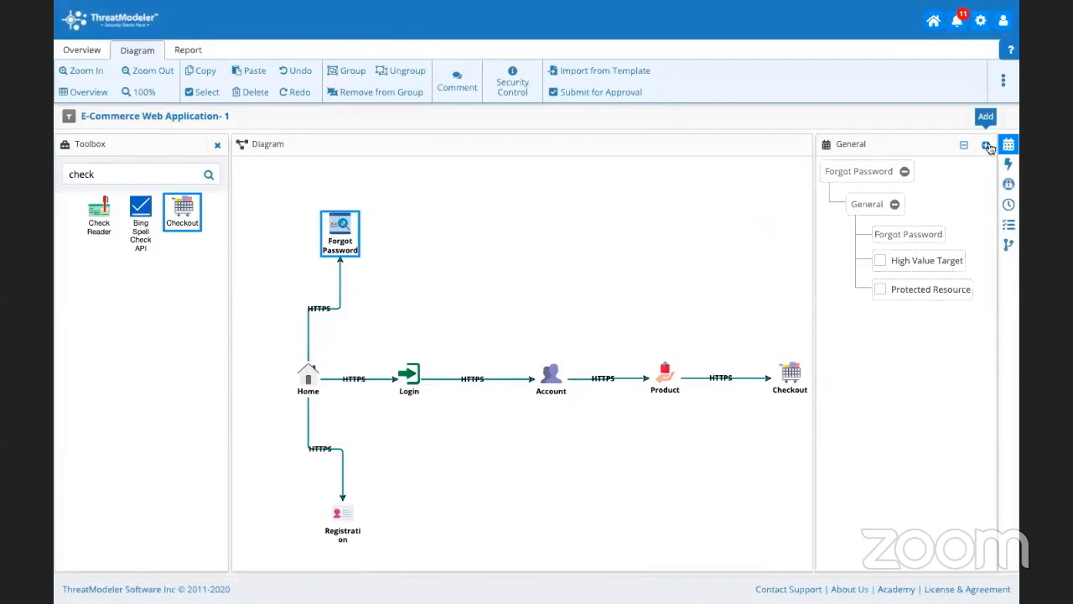
{"action": "left_click", "coordinate": [987, 145]}
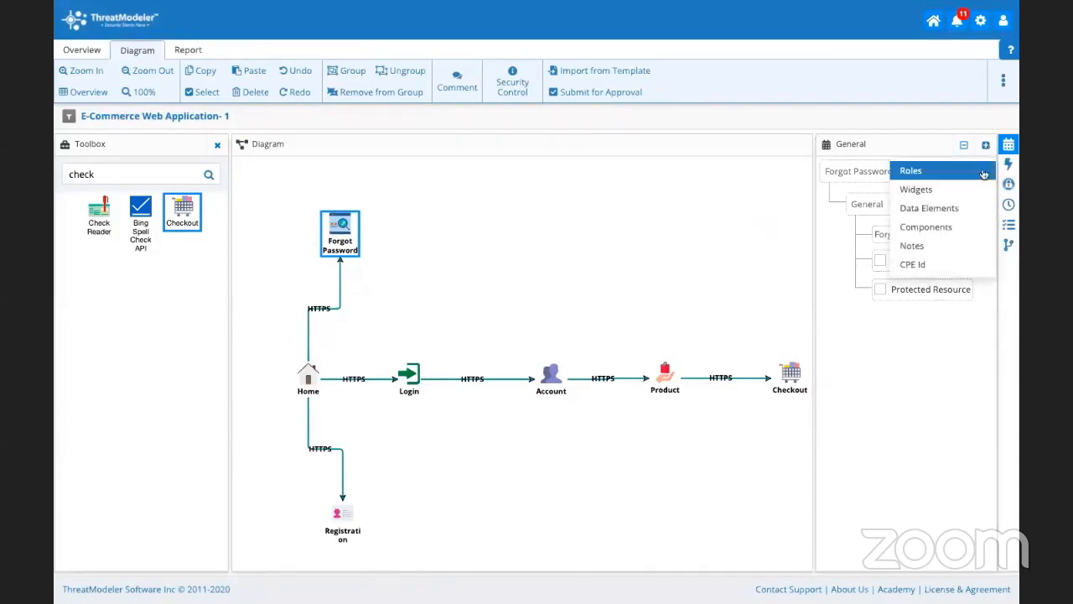
{"action": "mouse_move", "coordinate": [911, 246]}
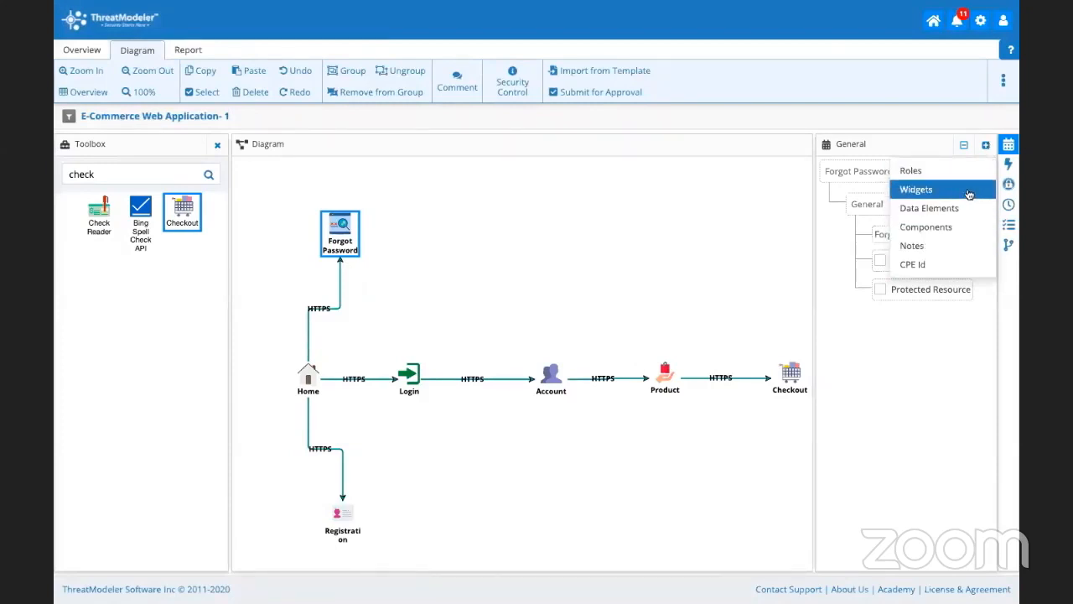
{"action": "left_click", "coordinate": [915, 188]}
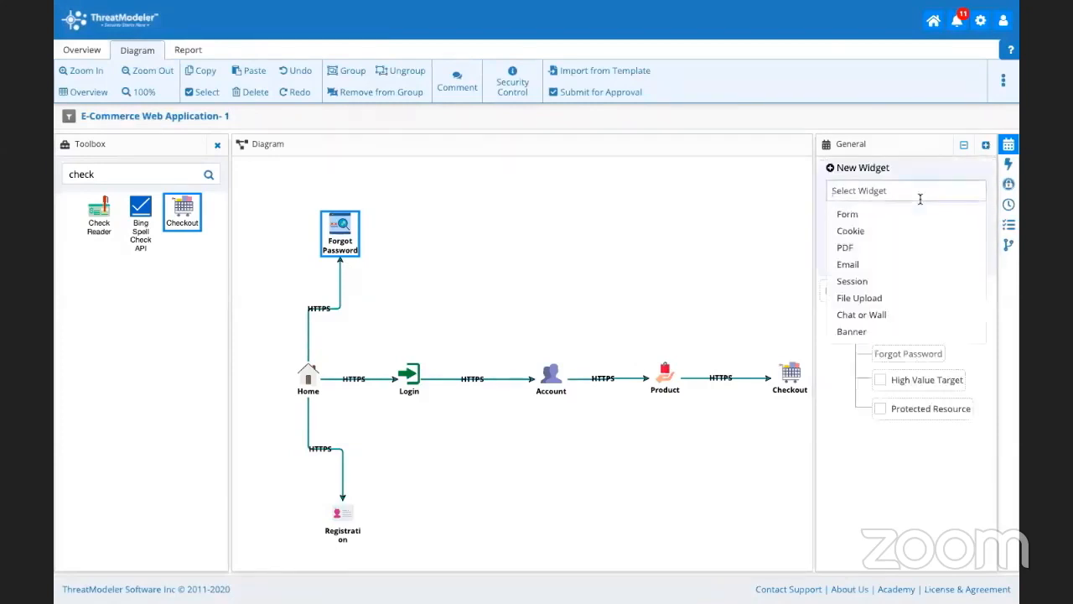
{"action": "left_click", "coordinate": [846, 214]}
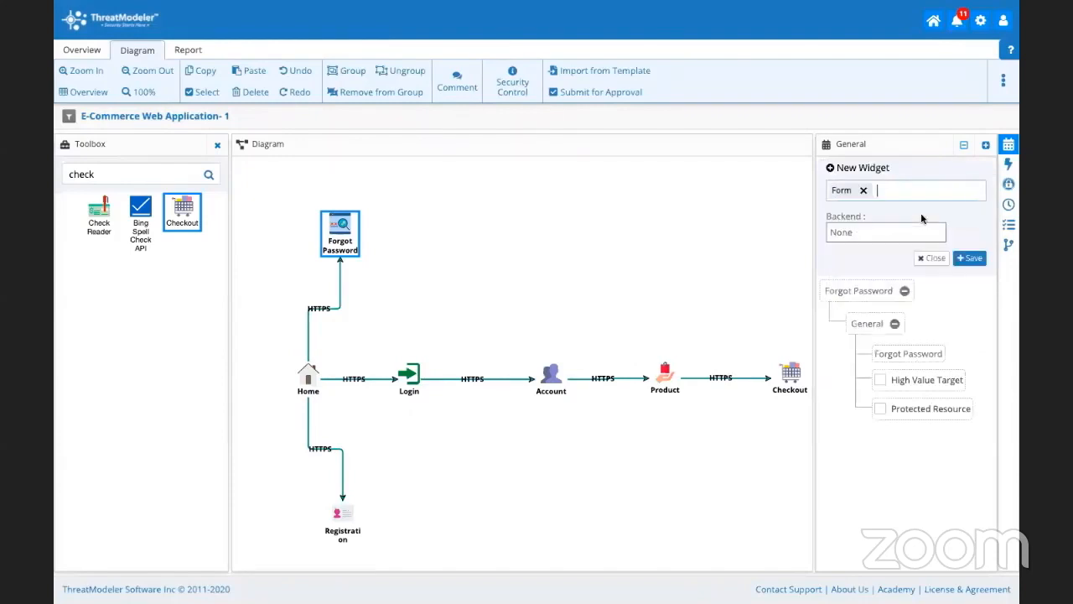
{"action": "left_click", "coordinate": [885, 232]}
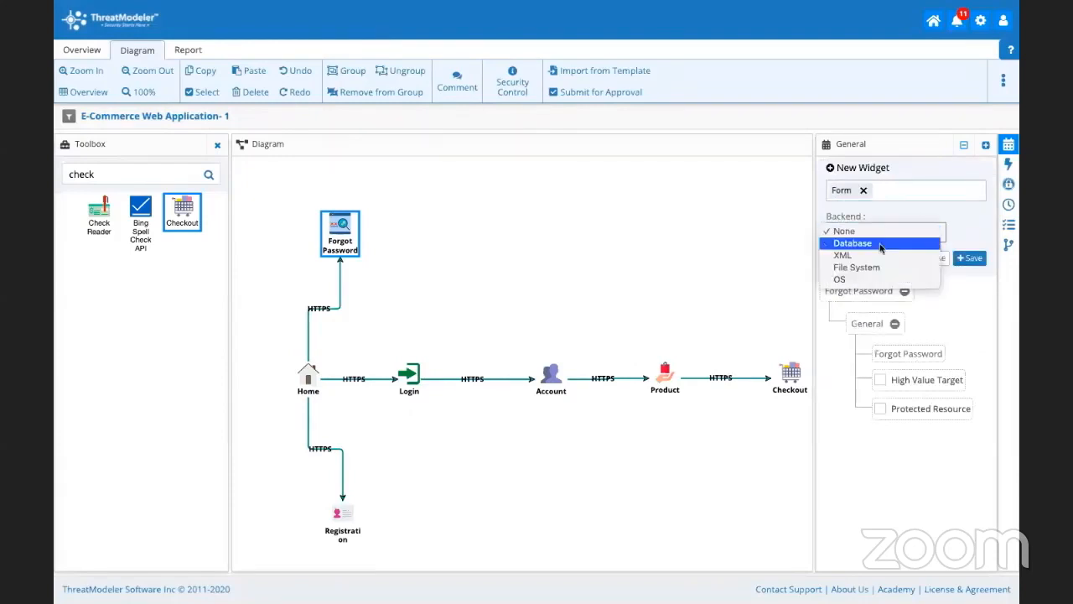
{"action": "left_click", "coordinate": [852, 243]}
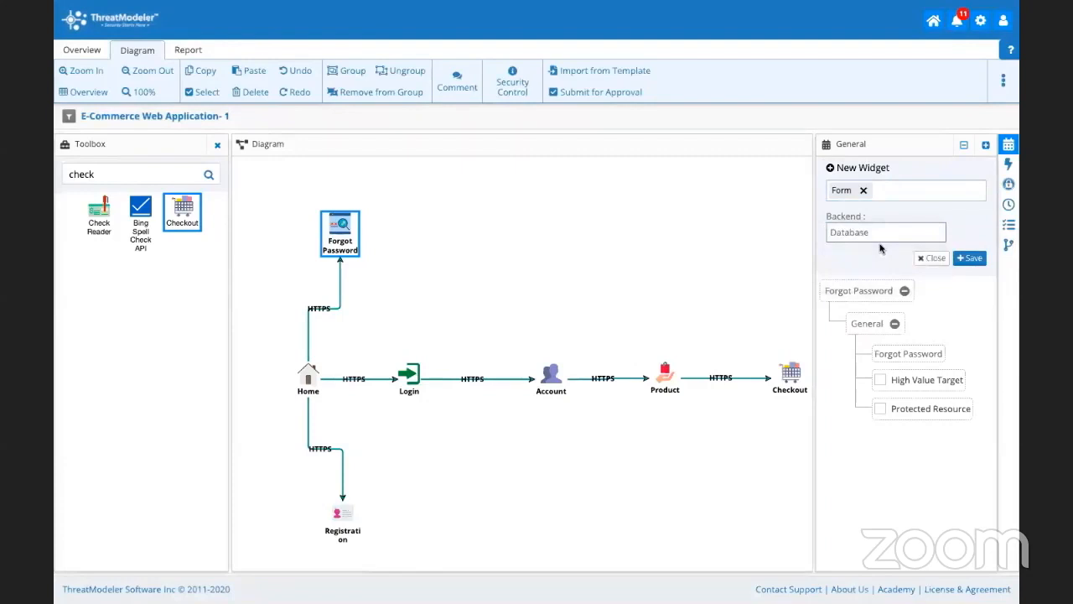
{"action": "left_click", "coordinate": [969, 257]}
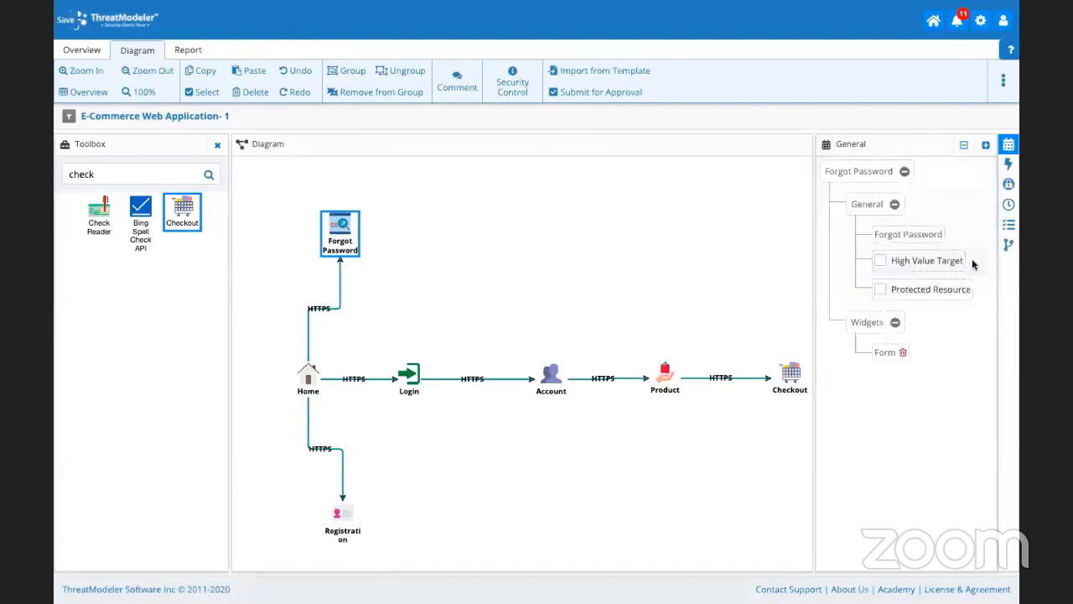
Attach and save a PII data element on Forgot Password.
{"action": "left_click", "coordinate": [884, 352]}
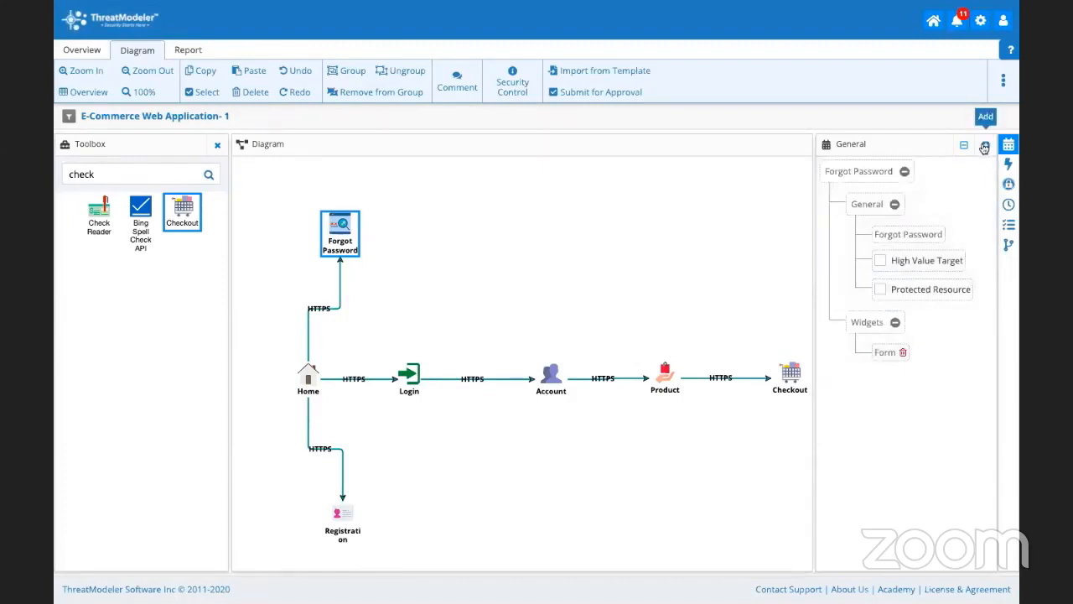
{"action": "left_click", "coordinate": [985, 145]}
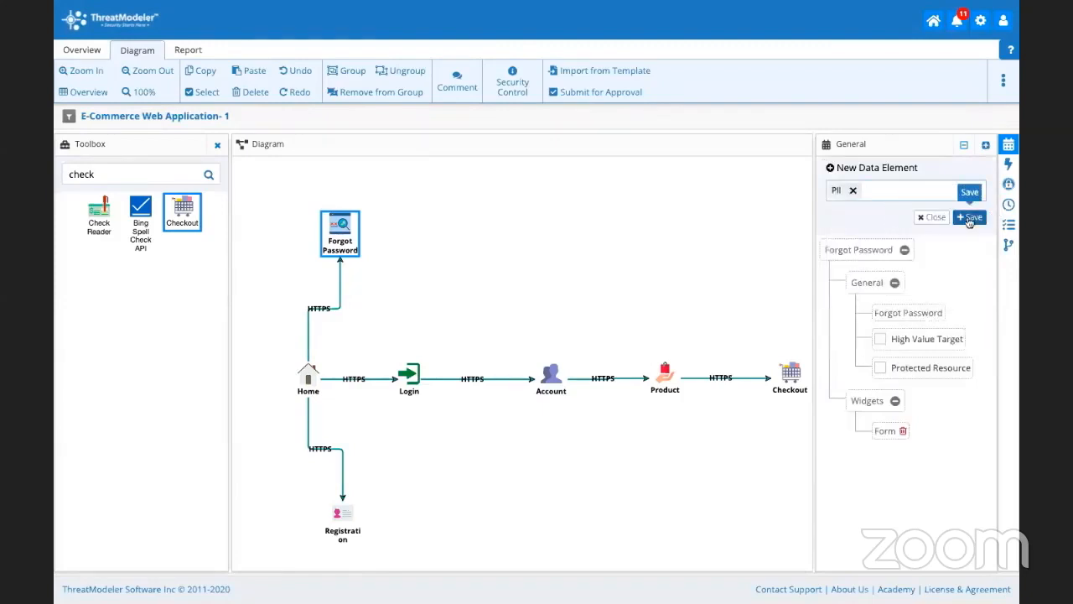
{"action": "left_click", "coordinate": [970, 217]}
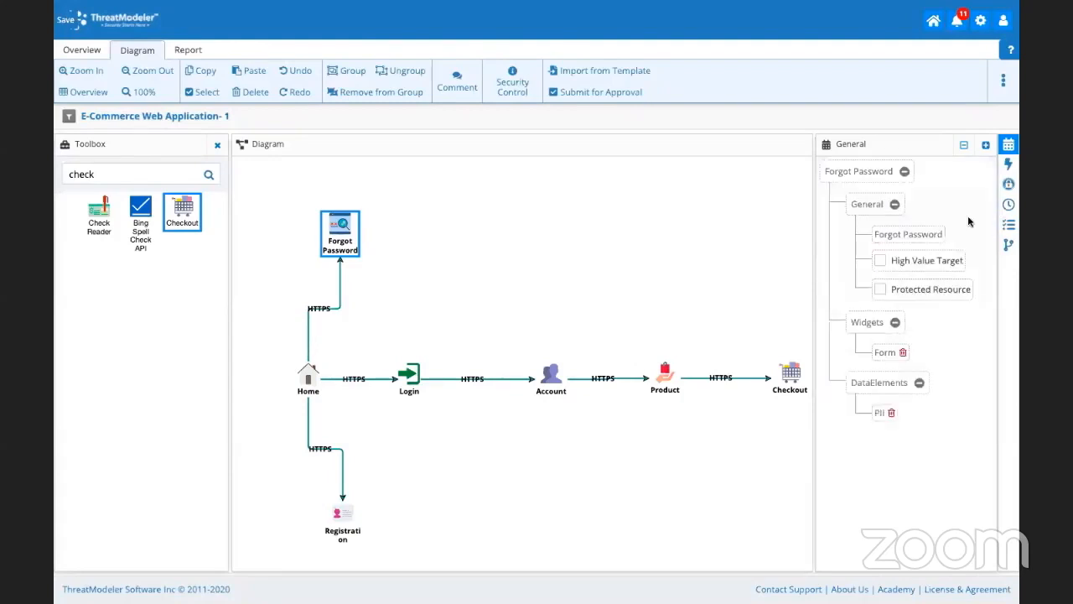
{"action": "mouse_move", "coordinate": [964, 507]}
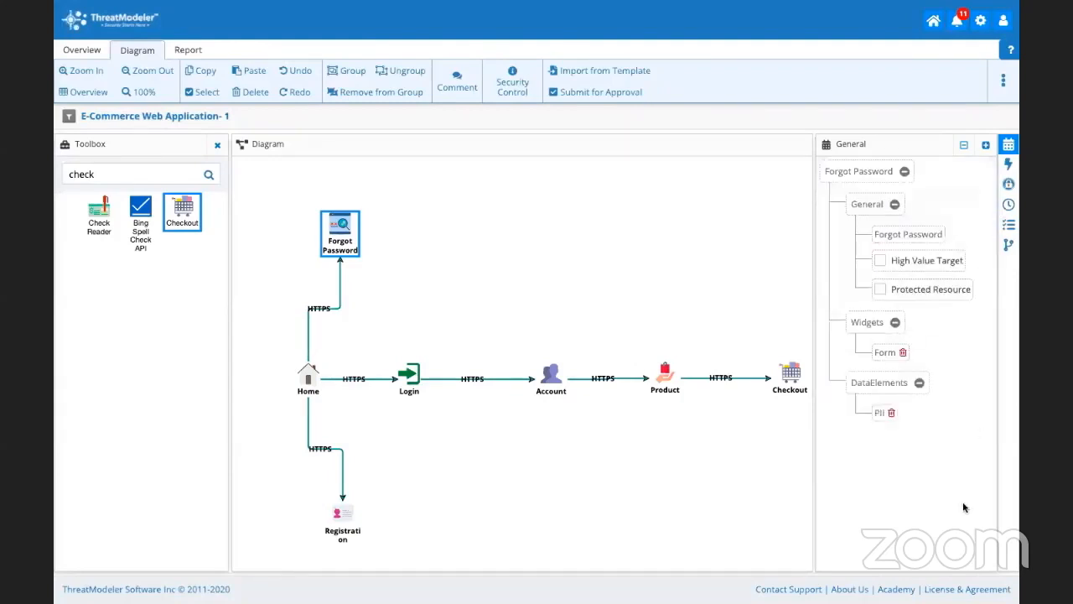
{"action": "mouse_move", "coordinate": [700, 304]}
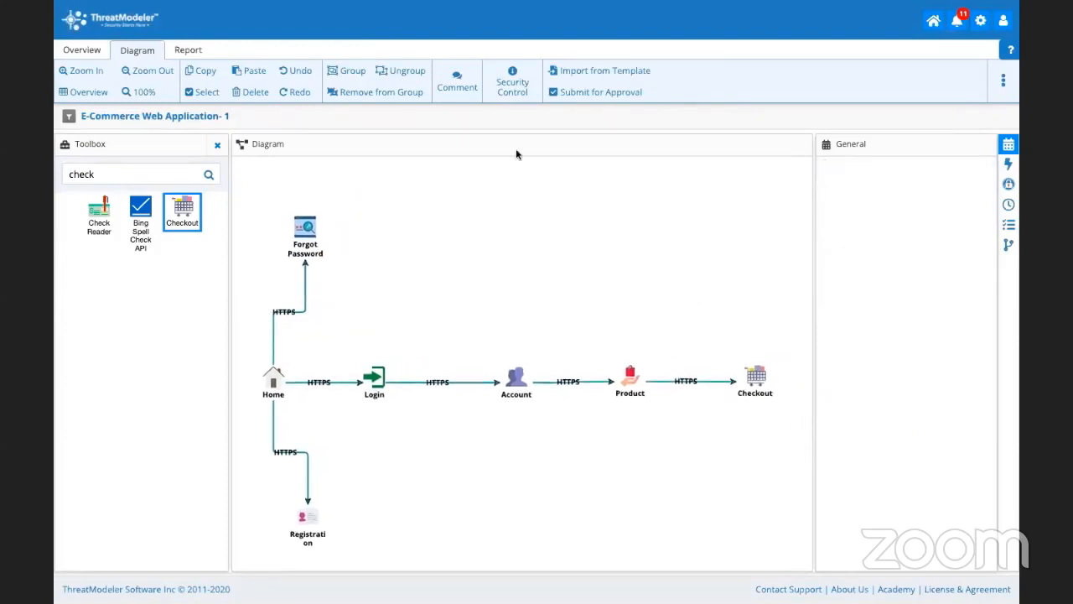
{"action": "mouse_move", "coordinate": [737, 269]}
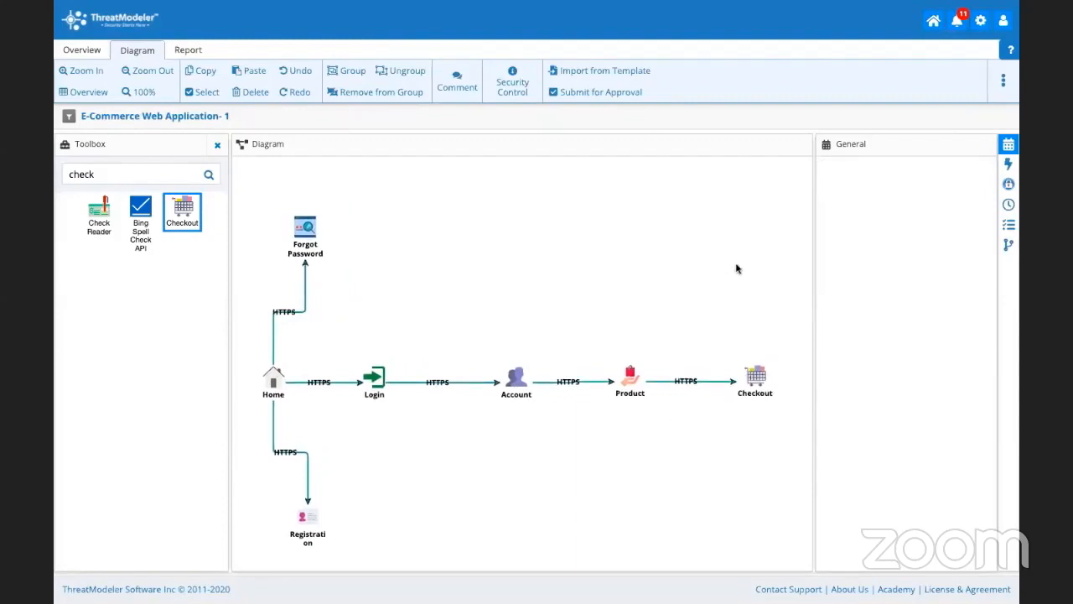
{"action": "mouse_move", "coordinate": [1009, 164]}
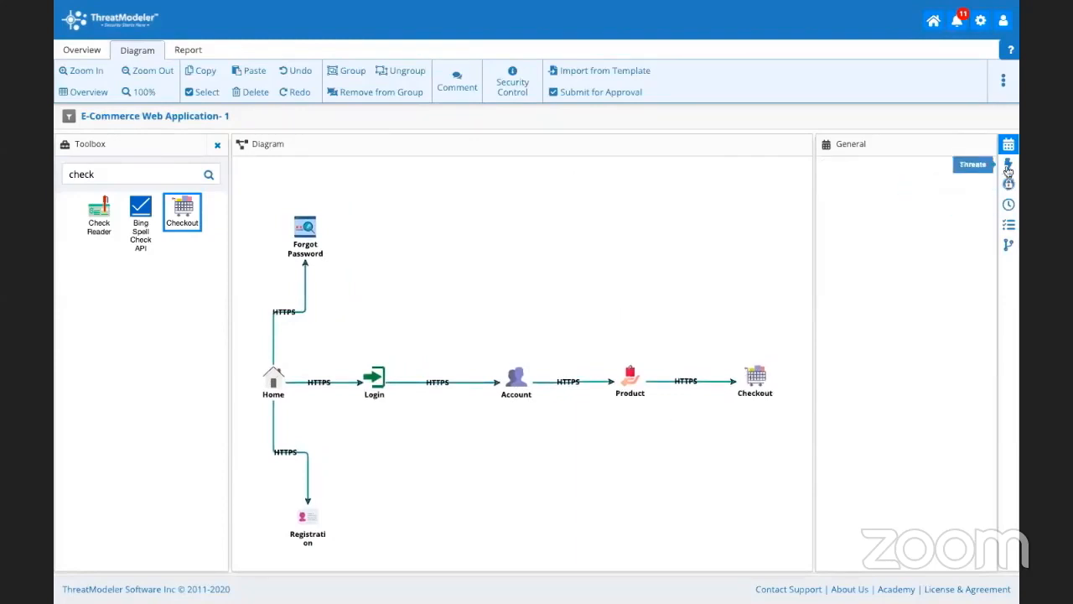
Review the 84 threats, including SQL Injection's mitigations, then list the 62 security requirements.
{"action": "left_click", "coordinate": [1008, 164]}
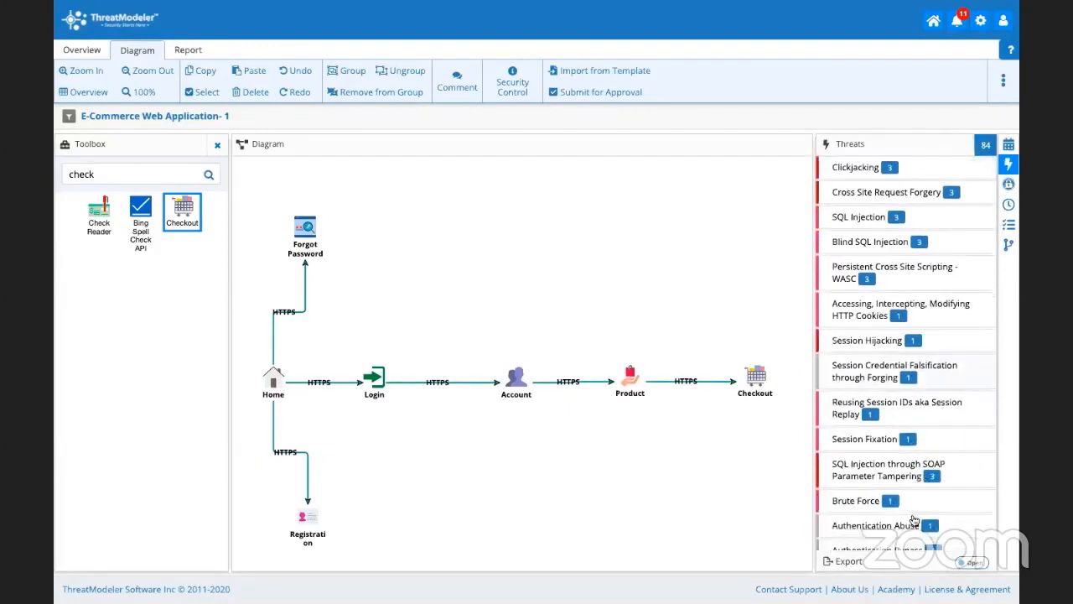
{"action": "scroll", "scroll_direction": "down", "scroll_amount": 3}
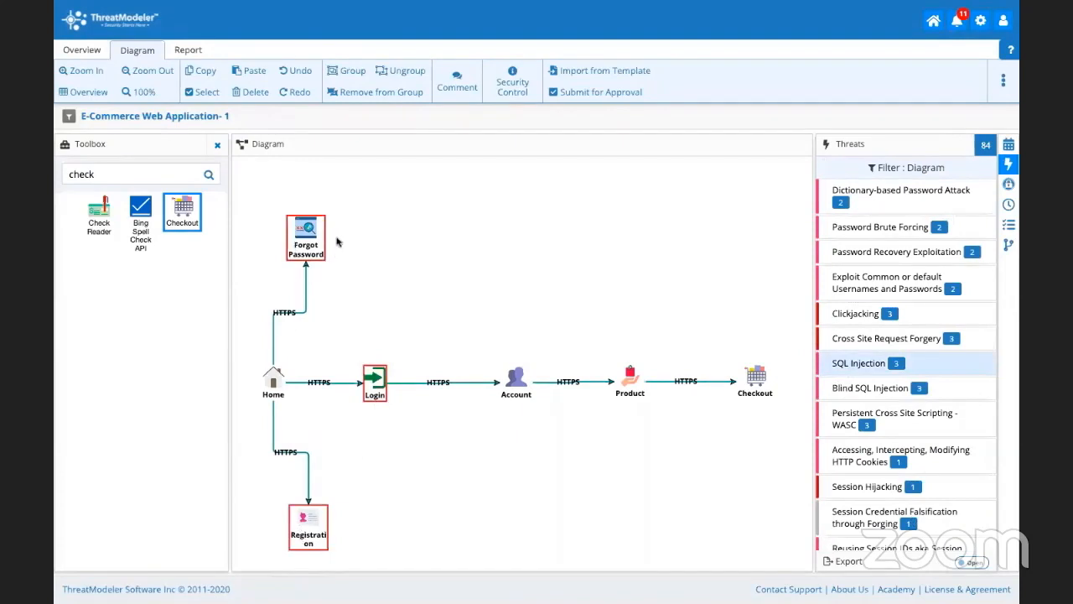
{"action": "mouse_move", "coordinate": [461, 312]}
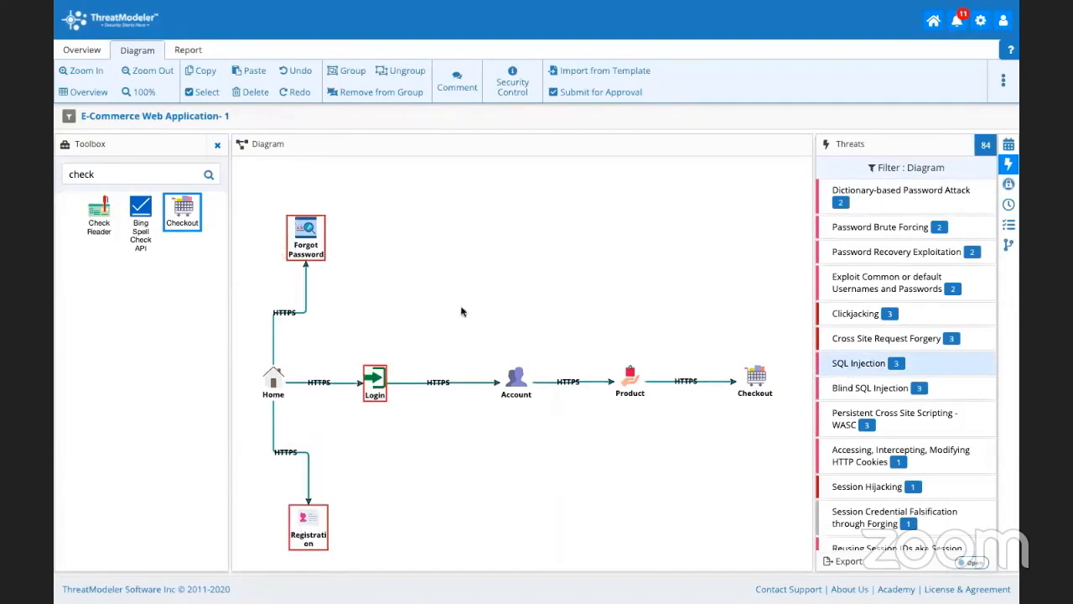
{"action": "left_click", "coordinate": [859, 362]}
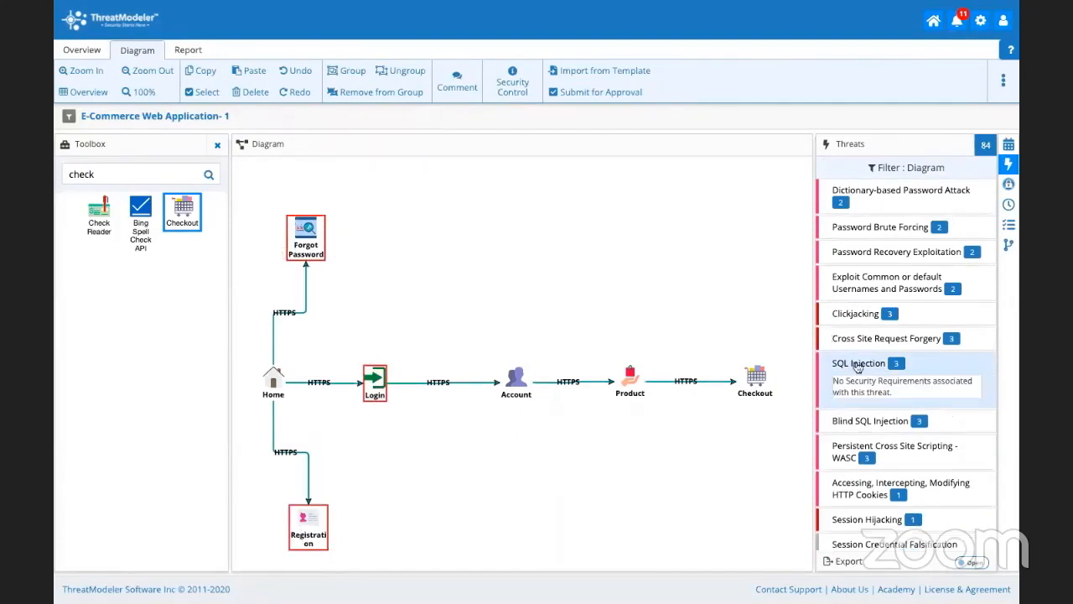
{"action": "left_click", "coordinate": [857, 366]}
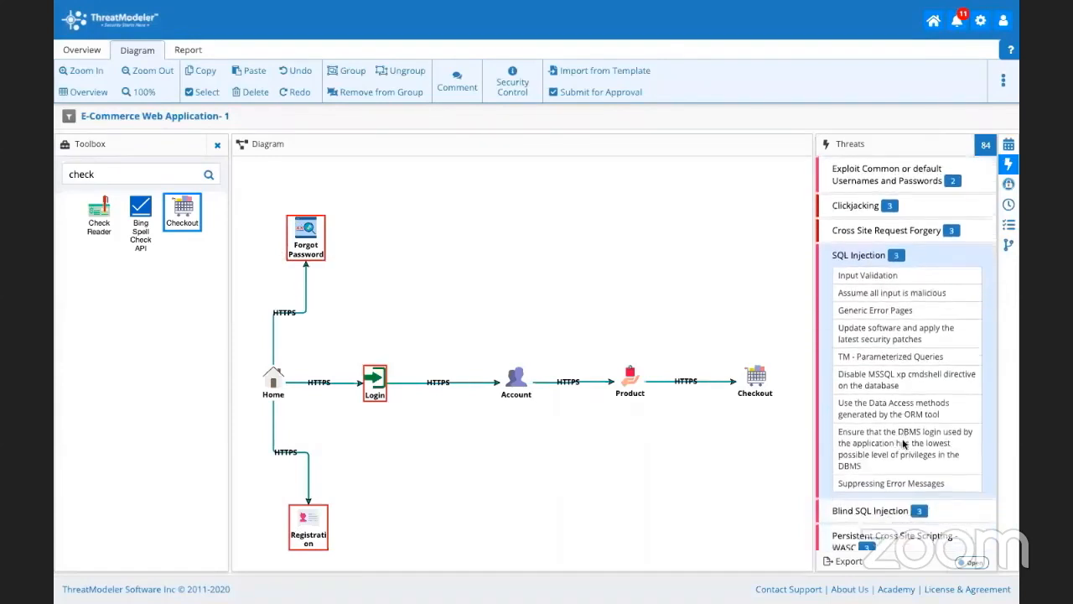
{"action": "scroll", "scroll_direction": "down", "scroll_amount": 3}
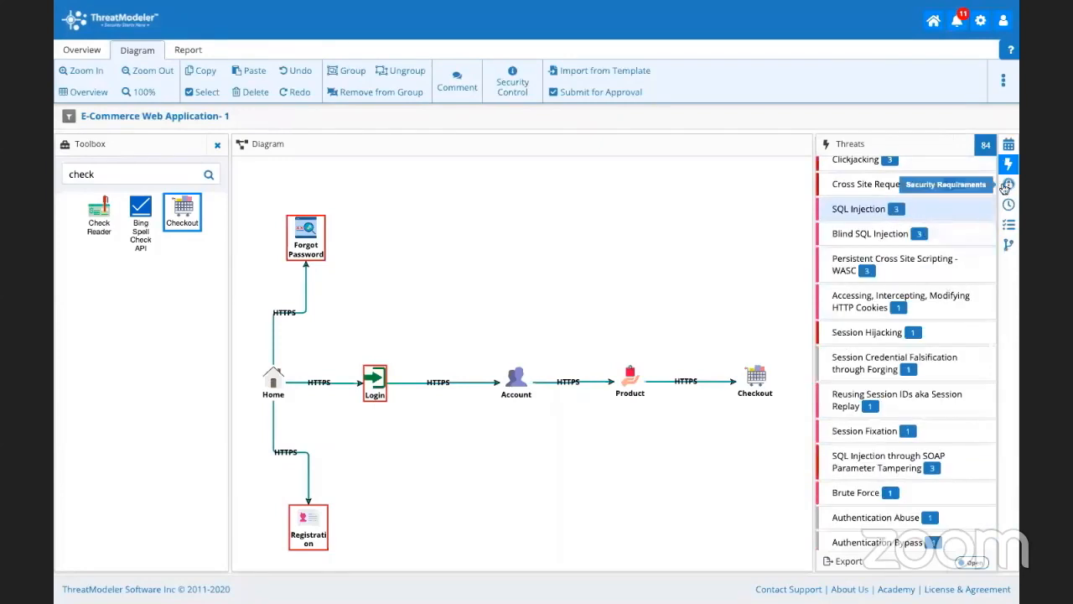
{"action": "left_click", "coordinate": [1008, 184]}
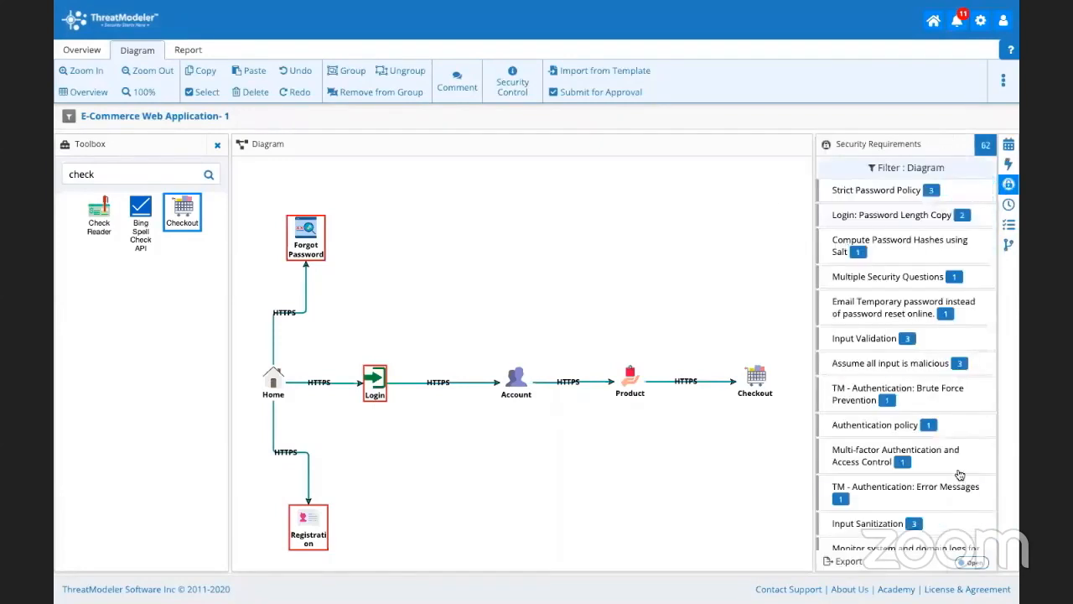